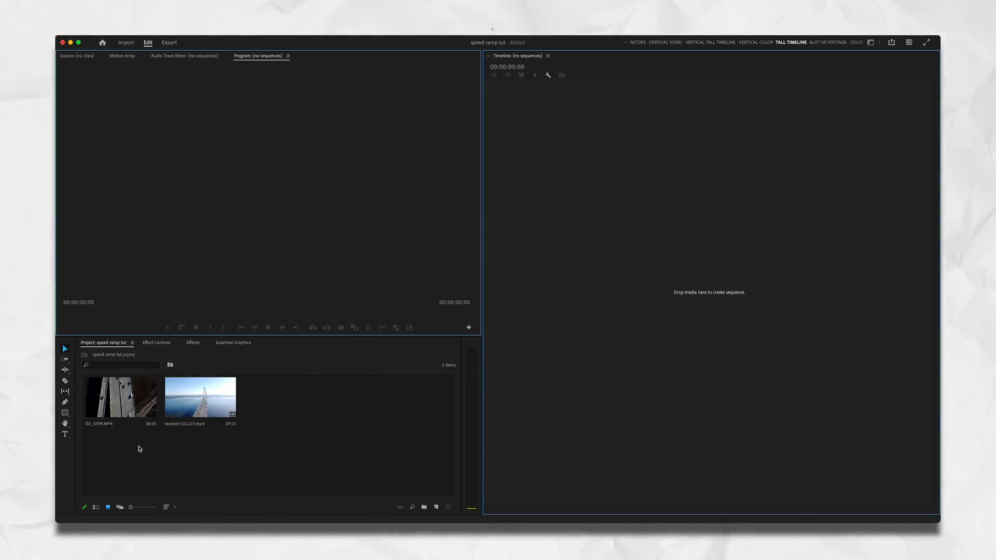
# Load DJI_0399.MP4 in the Source Monitor and scrub through the highway bridge footage
pyautogui.doubleClick(121, 398)
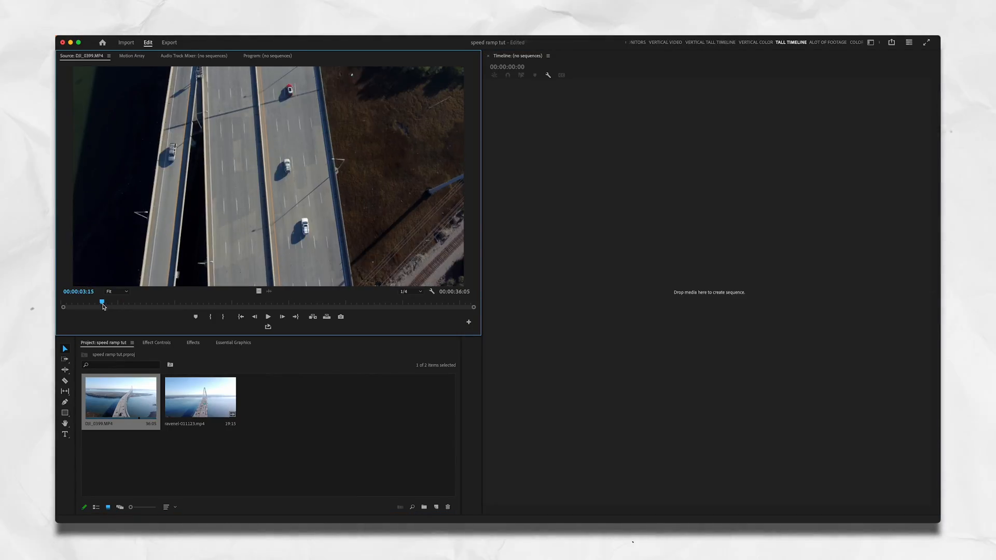
pyautogui.moveTo(101, 302); pyautogui.dragTo(124, 302)
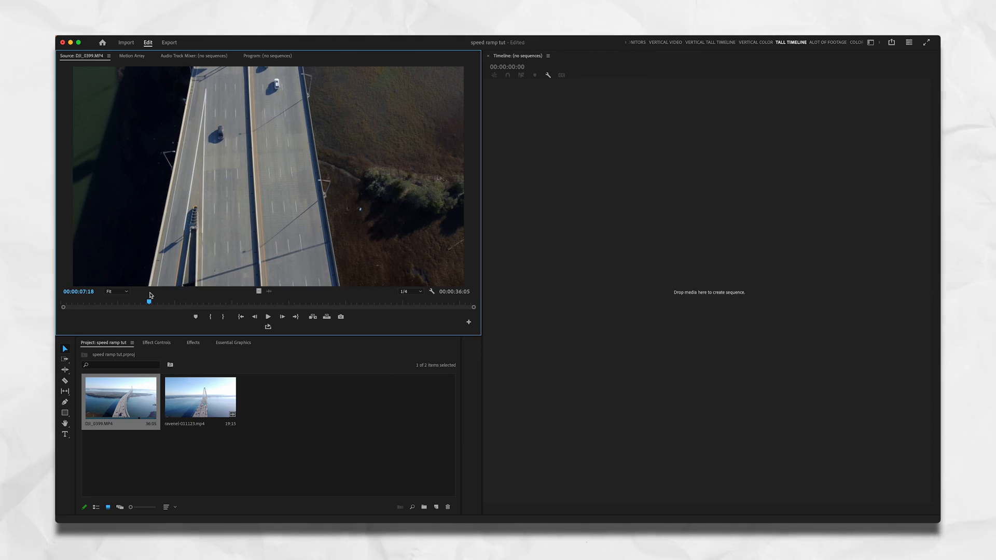
pyautogui.moveTo(148, 302); pyautogui.dragTo(315, 302)
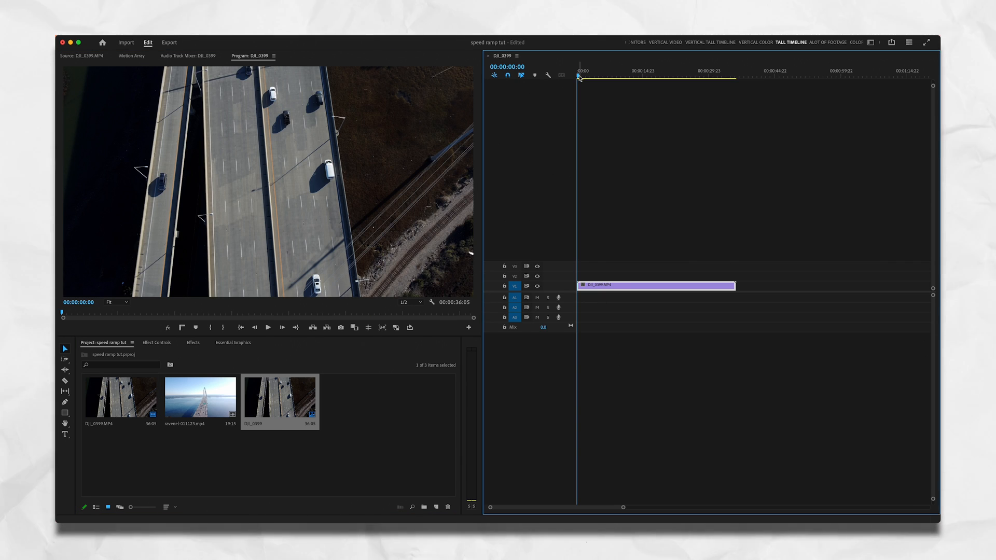
# Ripple-trim DJI_0399's start about three seconds in and append ravenel-011123.mp4 after it
pyautogui.click(593, 77)
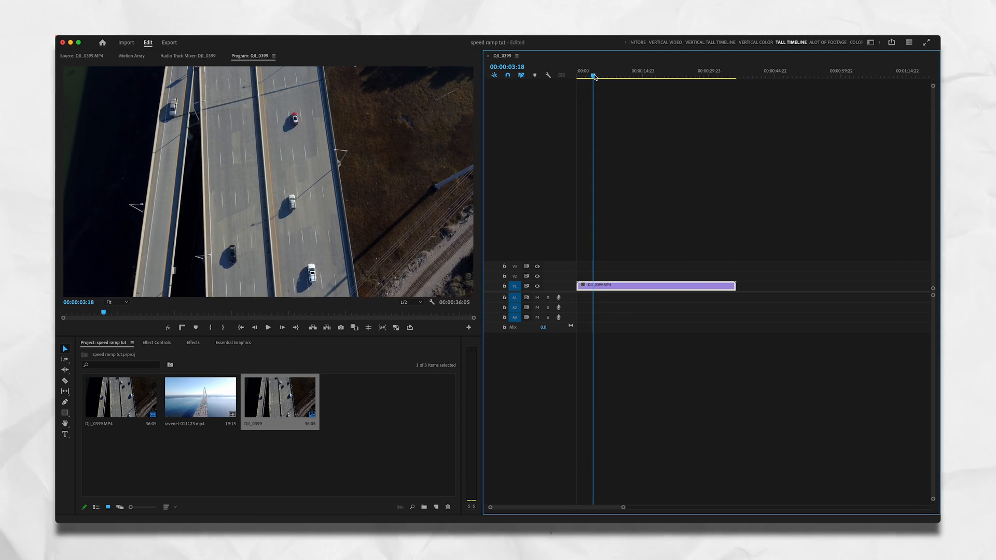
pyautogui.press('home')
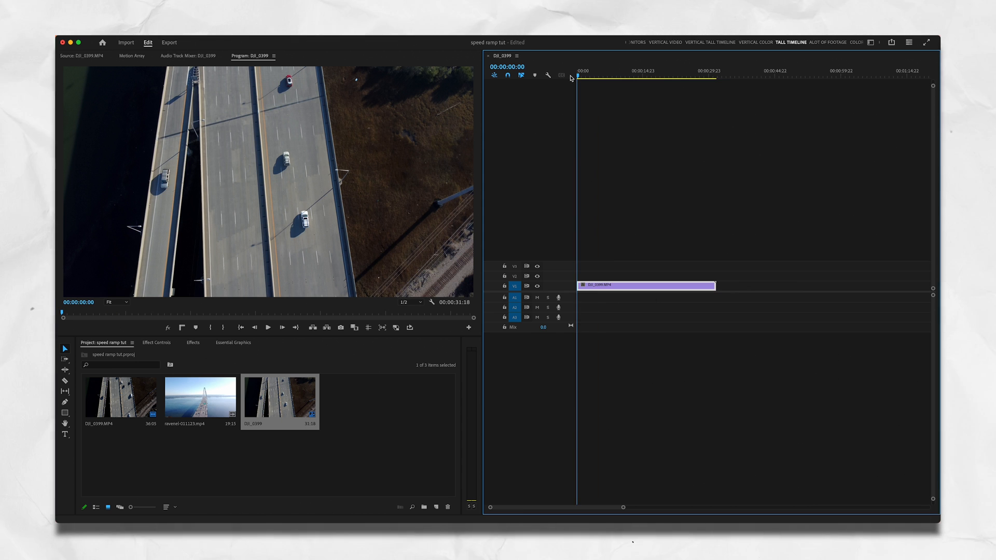
pyautogui.click(677, 74)
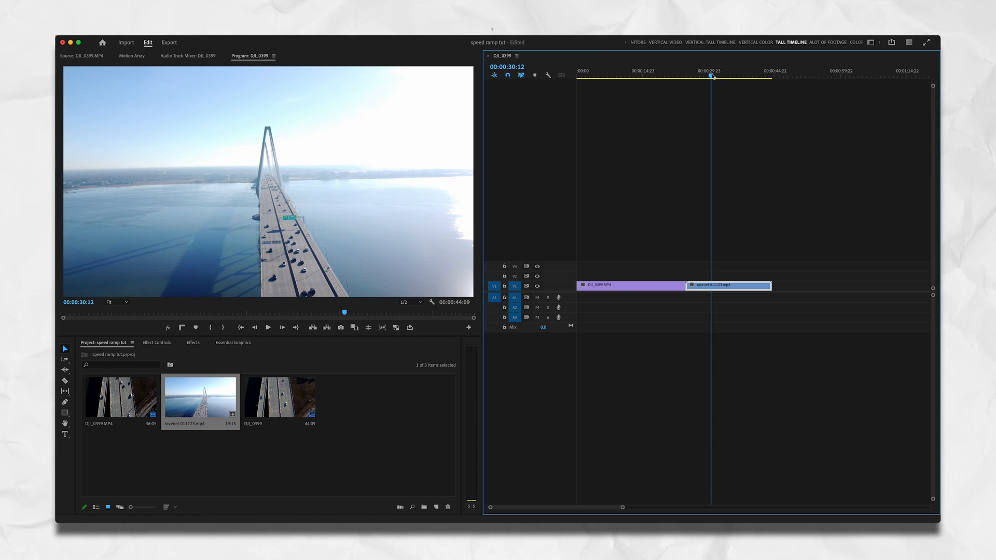
pyautogui.moveTo(711, 75); pyautogui.dragTo(759, 75)
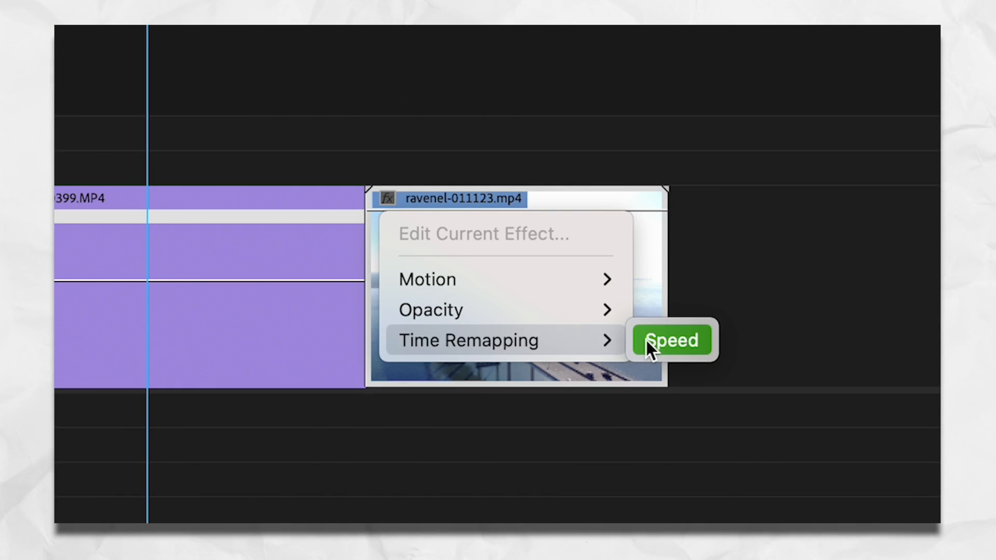
# Switch the ravenel clip's rubber band to Time Remapping > Speed
pyautogui.click(672, 340)
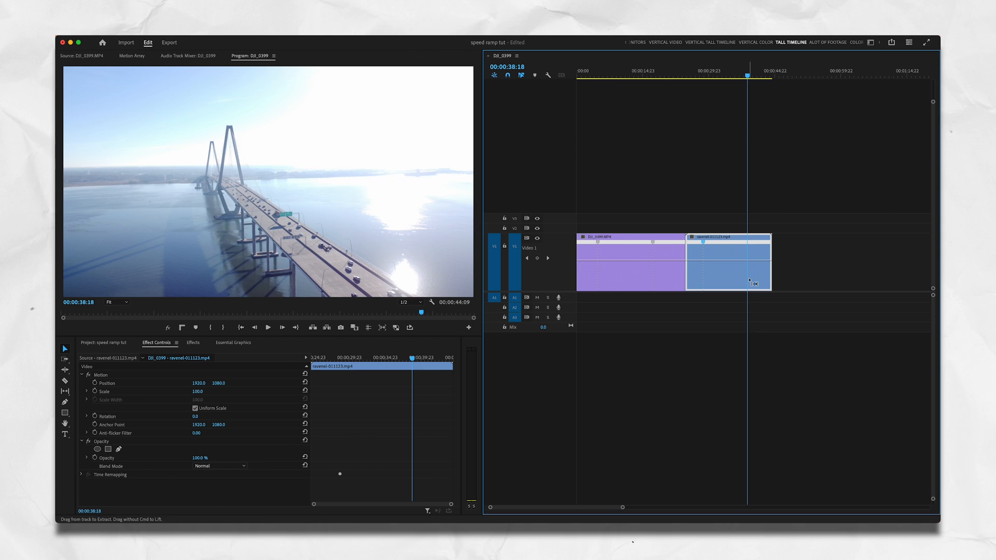
# Raise DJI_0399's speed between two keyframes and smooth the ramp handles back down
pyautogui.click(597, 71)
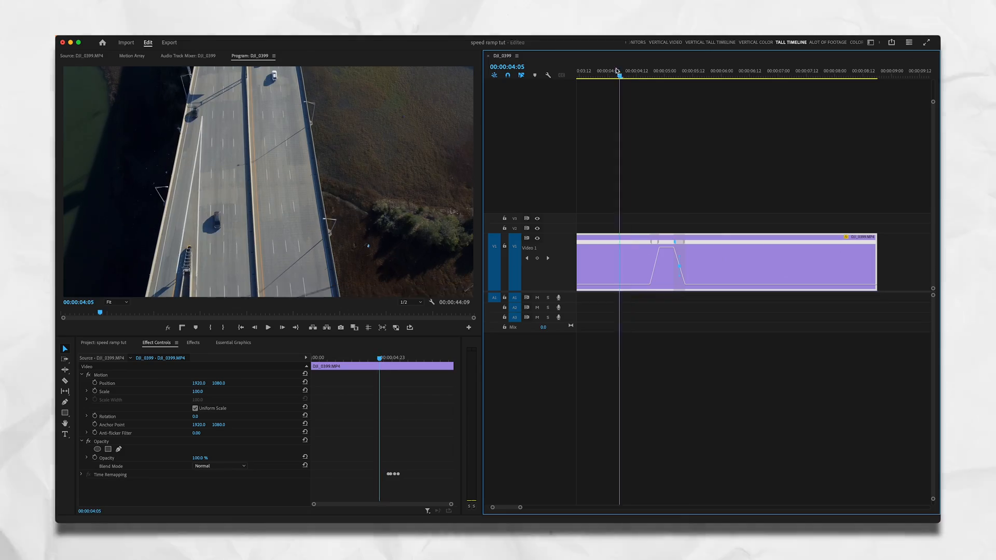
pyautogui.click(695, 71)
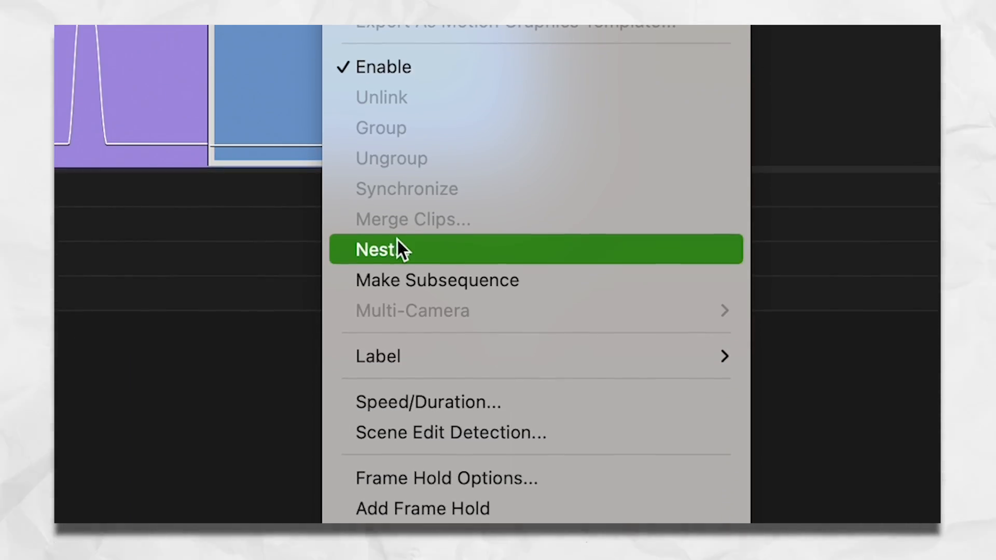
# Nest each speed-ramped clip with its default name and park the playhead just past four seconds
pyautogui.click(378, 249)
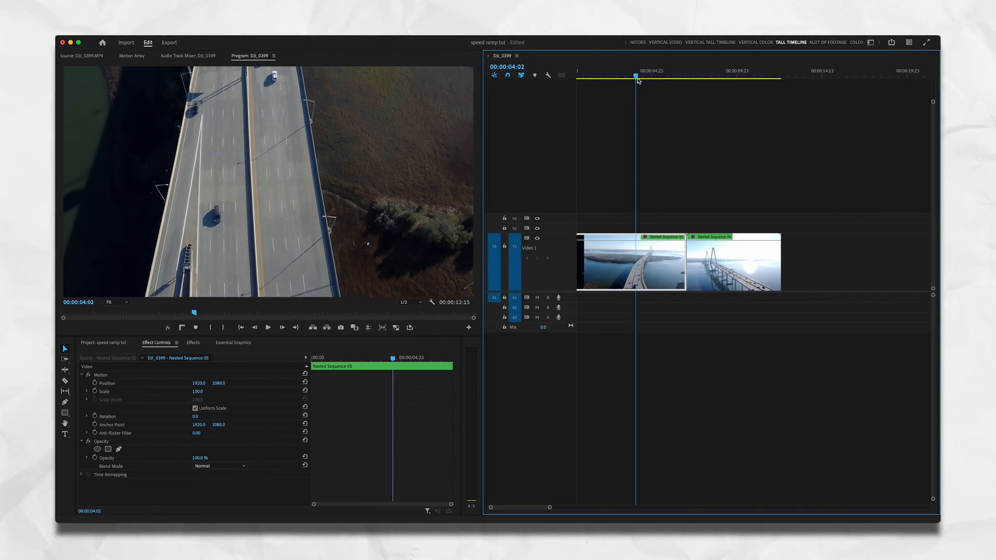
pyautogui.moveTo(637, 80); pyautogui.dragTo(647, 80)
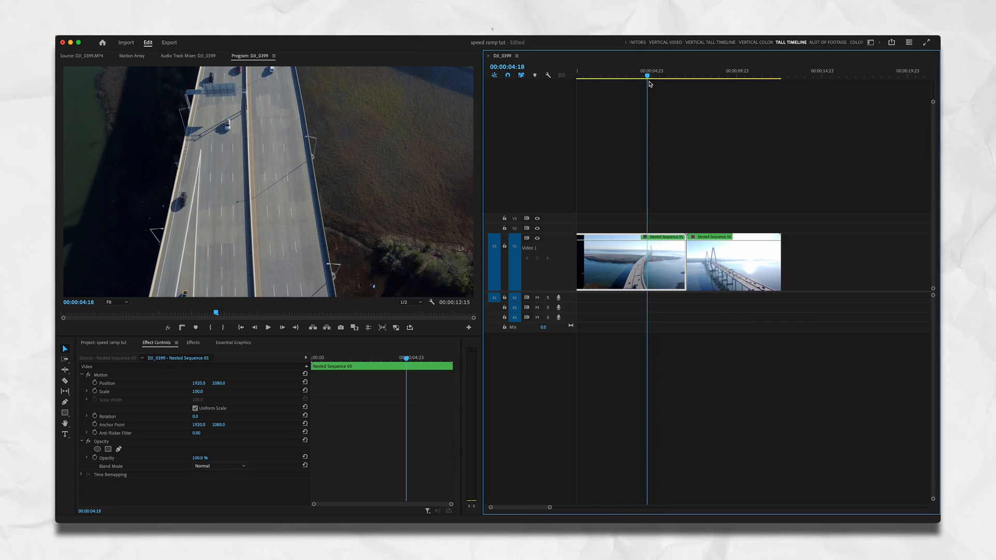
# Find Directional Blur by searching 'direction' and drop it onto the first nested sequence
pyautogui.click(193, 343)
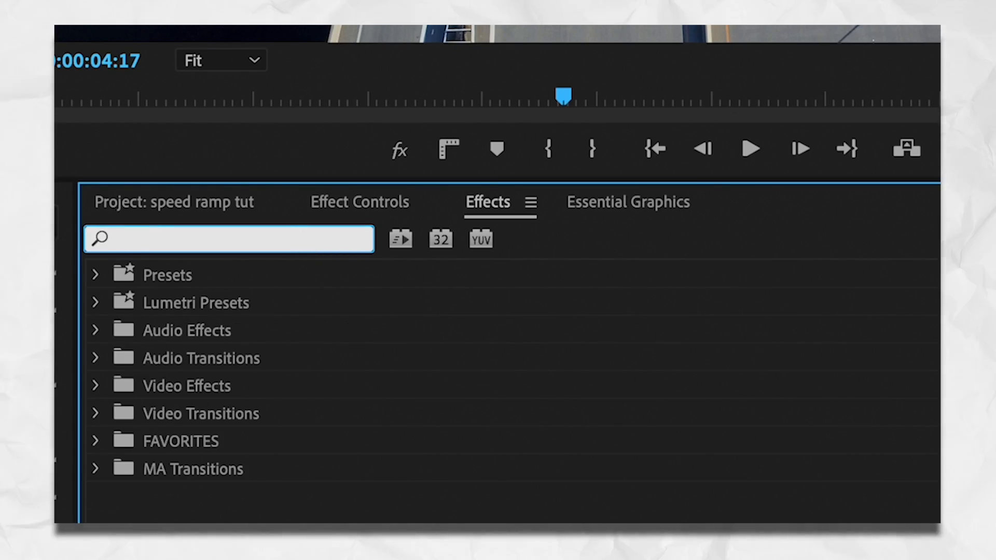
pyautogui.write('direction')
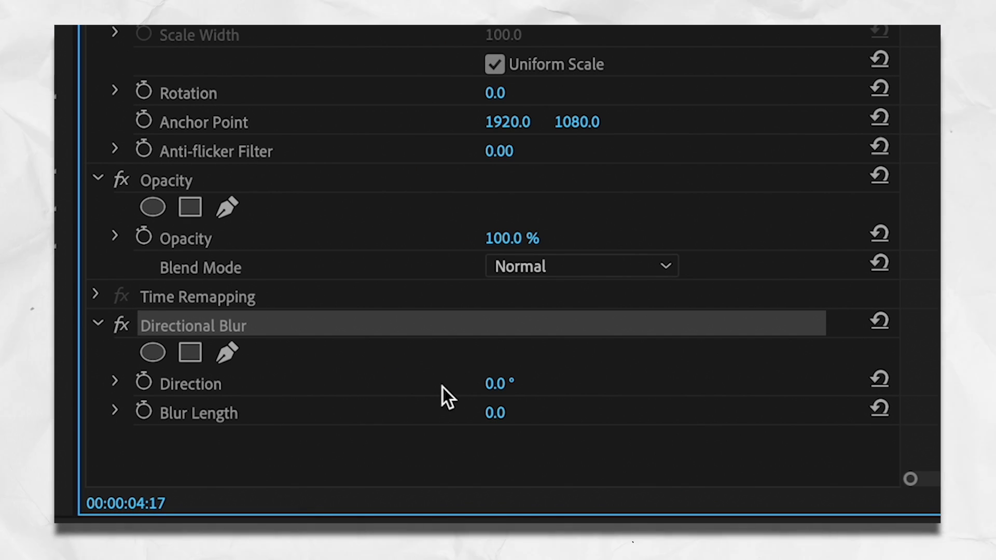
pyautogui.moveTo(145, 413)
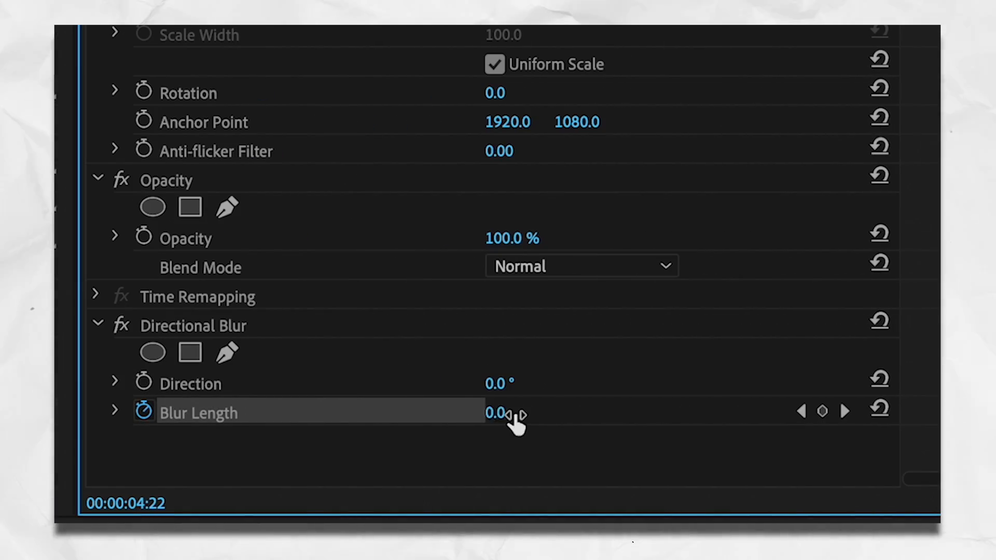
# Keyframe Blur Length 0–25–0 and set the keyframe interpolation to Continuous Bezier
pyautogui.write('25')
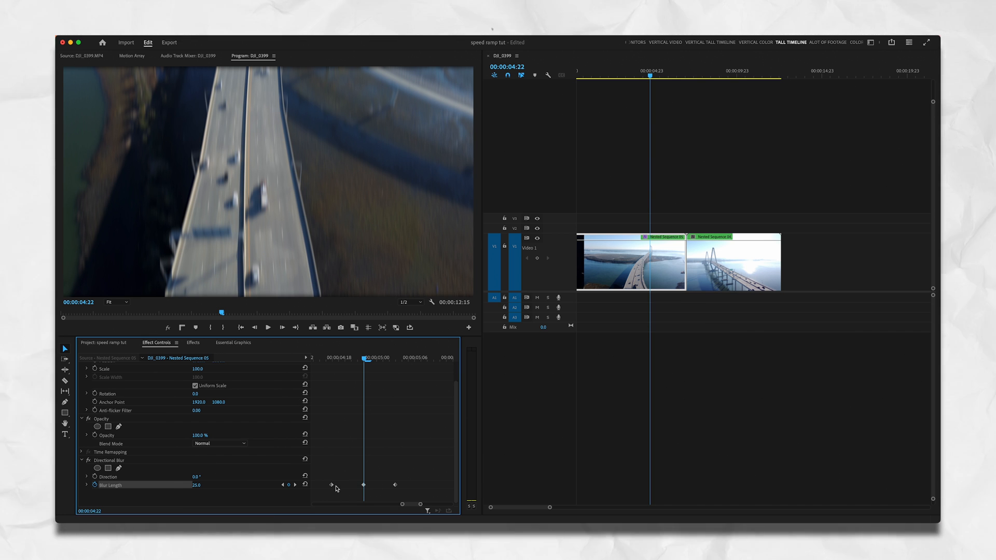
pyautogui.rightClick(395, 485)
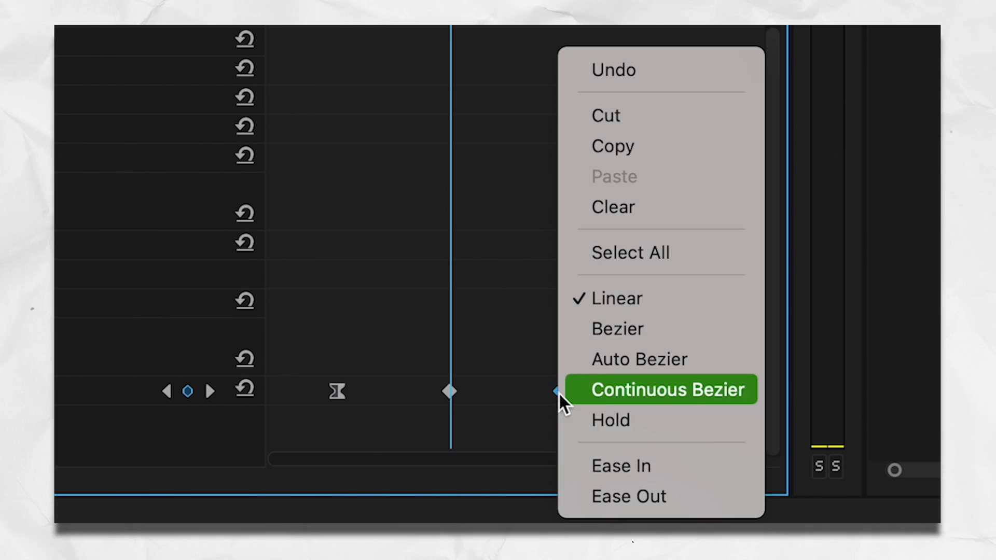
pyautogui.click(669, 389)
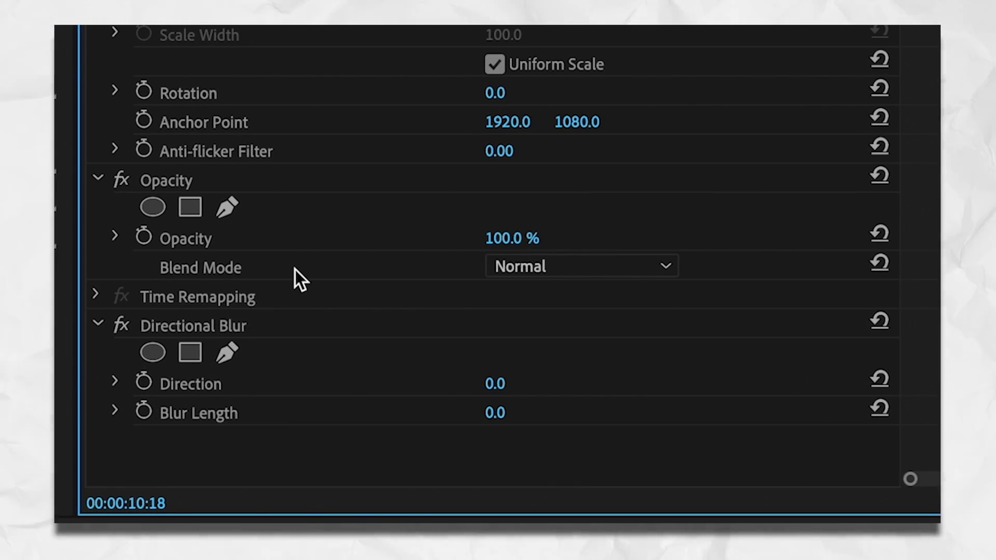
# Enable Direction animation, placing its first keyframe at 00:00:10:18
pyautogui.click(143, 382)
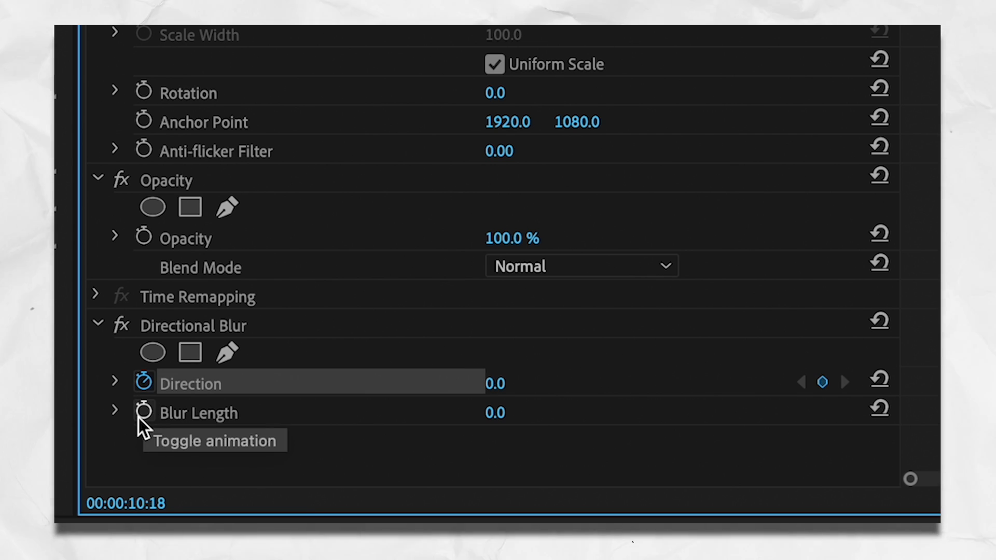